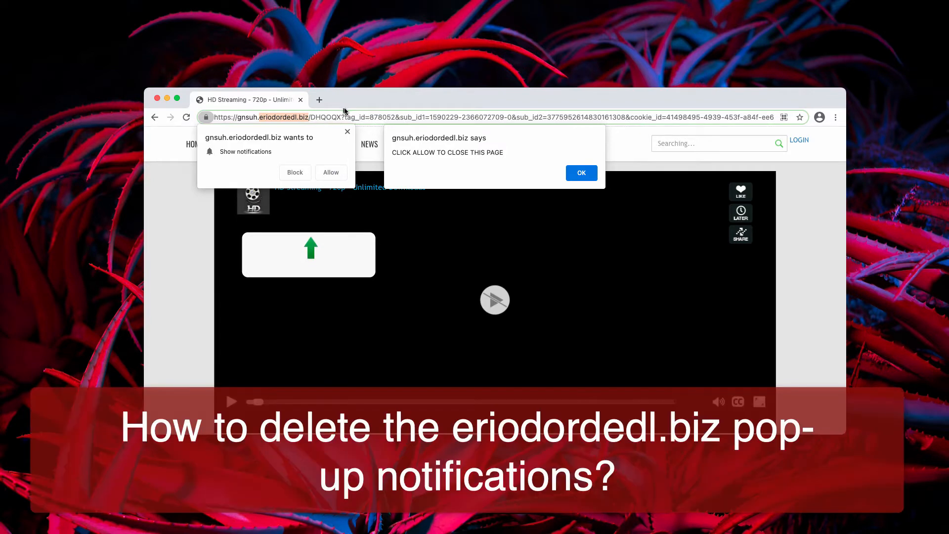
pyautogui.moveTo(610, 177)
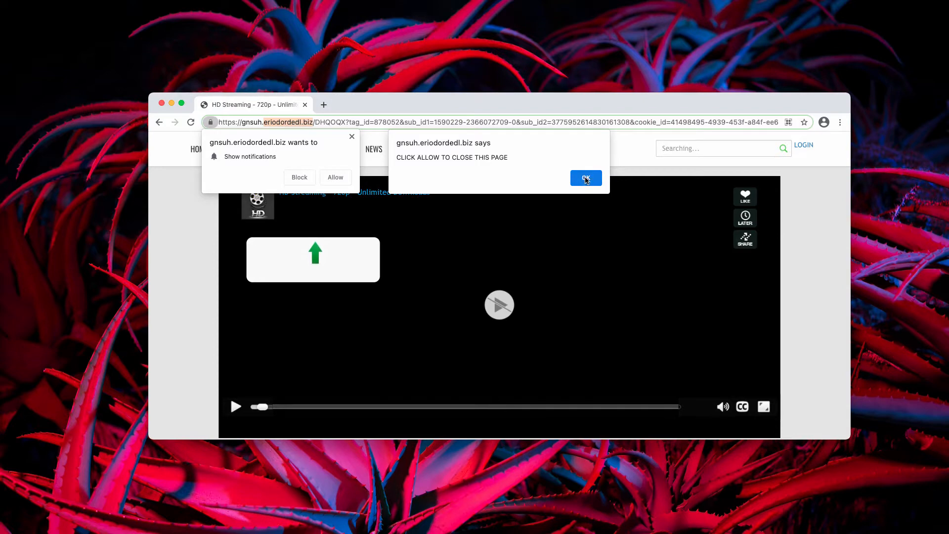
# - Dismiss the gnsuh.eriodordedl.biz JavaScript alert with OK
pyautogui.click(584, 178)
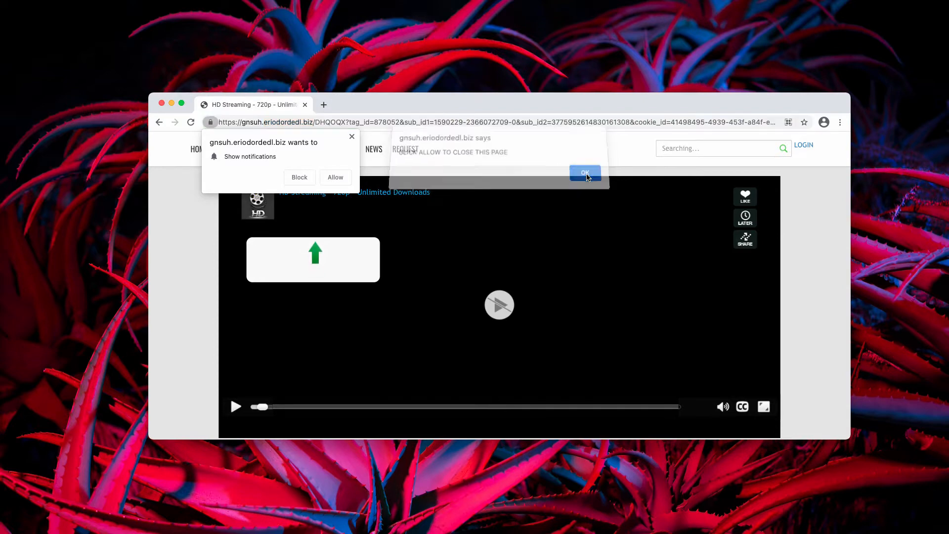
# - Allow the site's notification request, which redirects the tab to trafyield.com
pyautogui.click(584, 172)
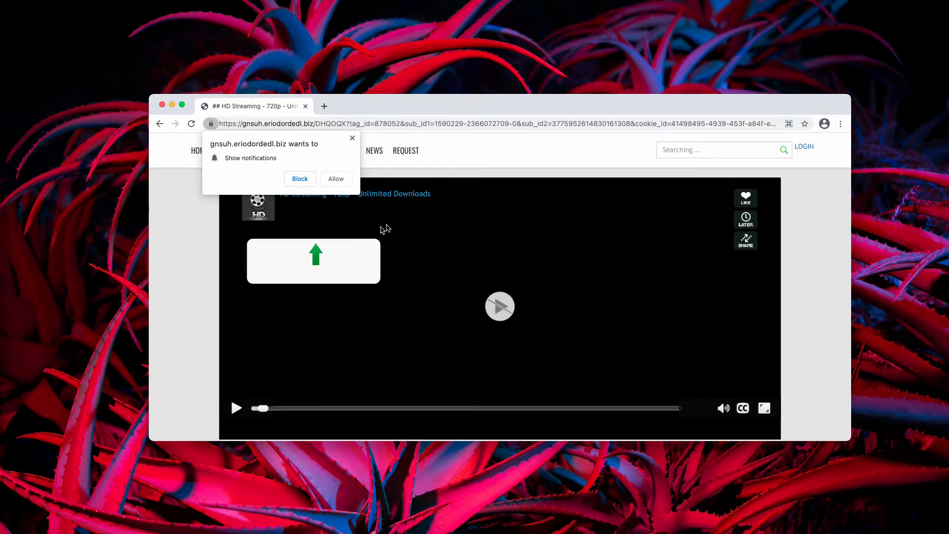
pyautogui.moveTo(209, 193)
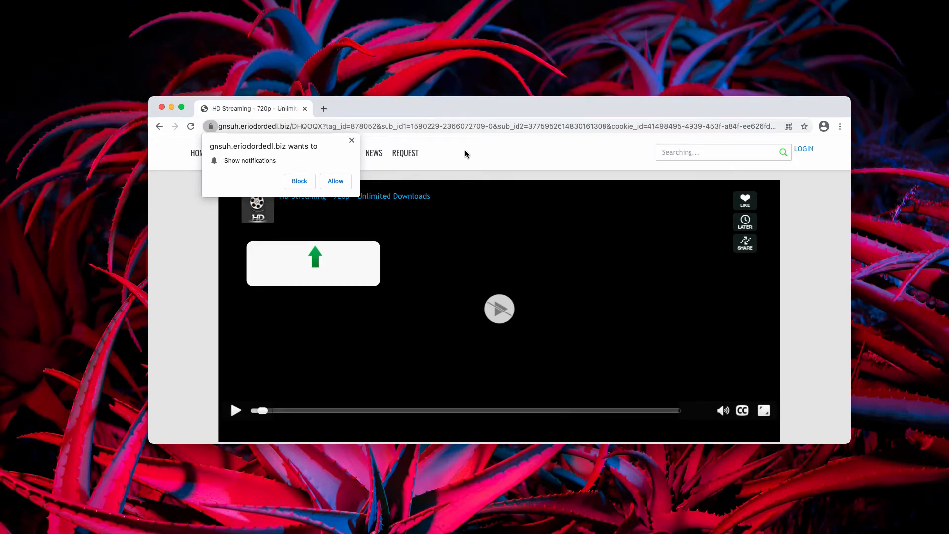
pyautogui.moveTo(483, 156)
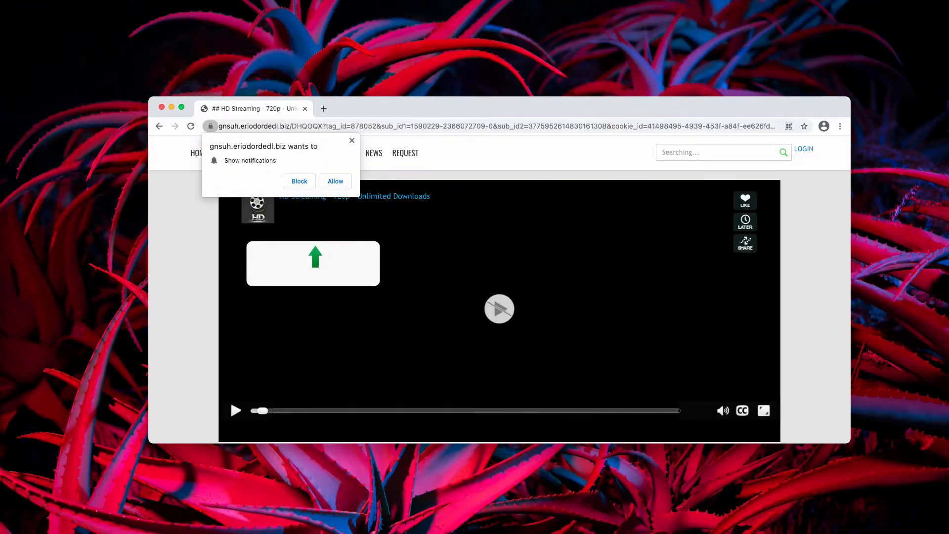
pyautogui.moveTo(469, 162)
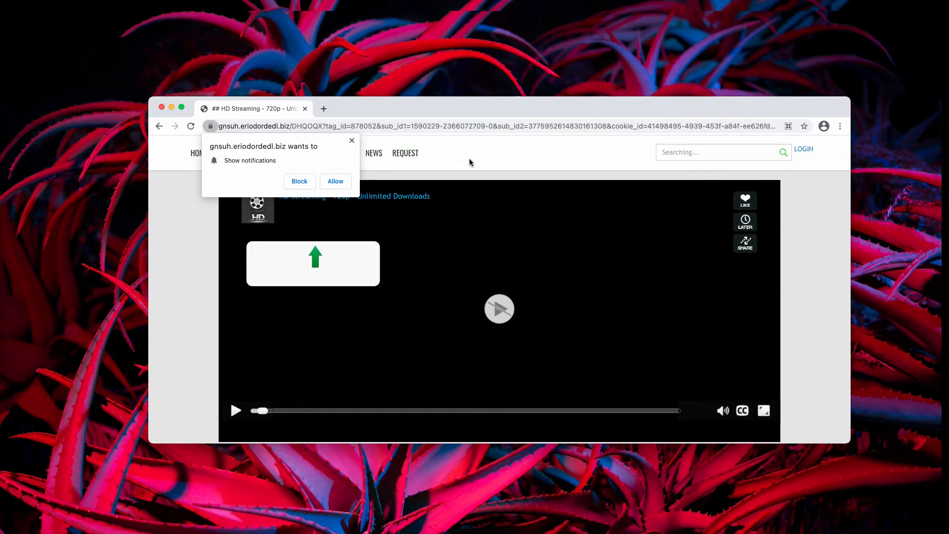
pyautogui.click(764, 411)
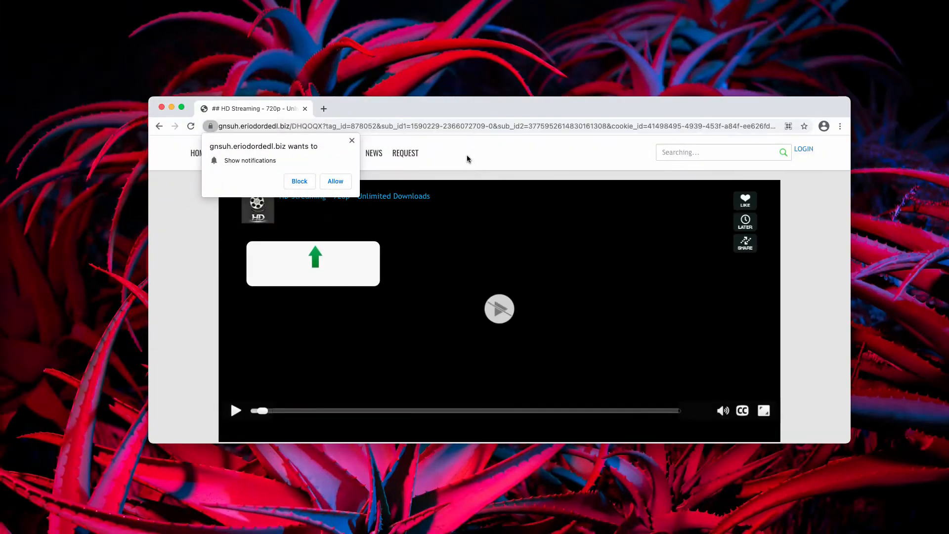
pyautogui.click(765, 411)
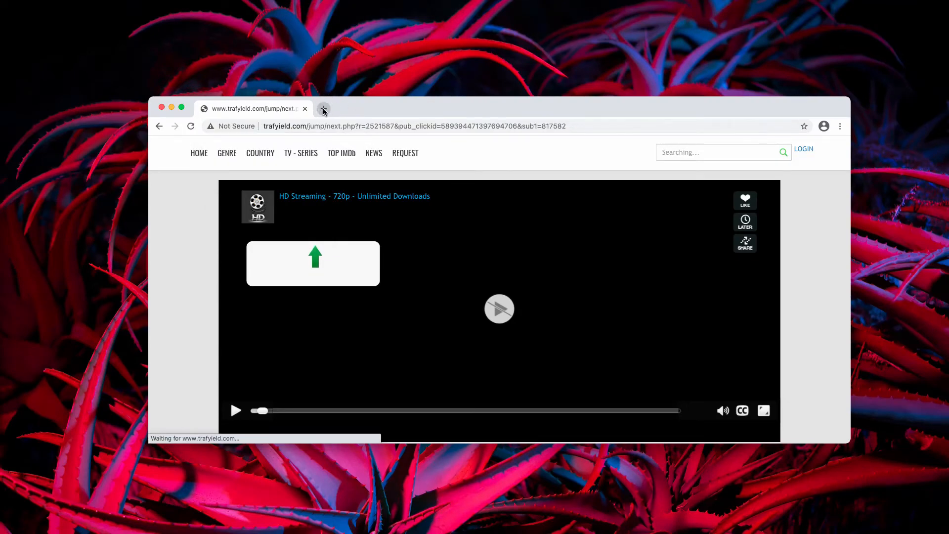
# - Bring up Chrome Settings in a new tab from the three-dot menu
pyautogui.click(324, 109)
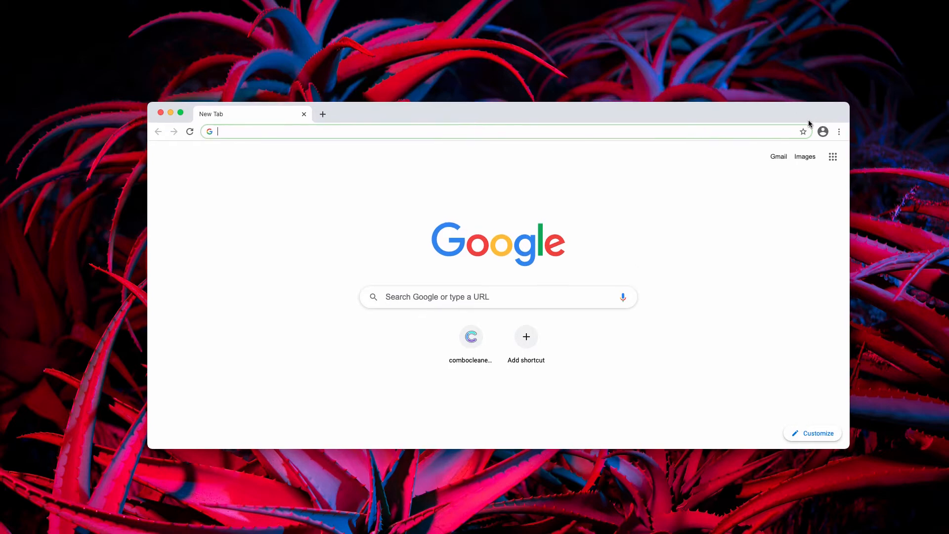
pyautogui.click(838, 132)
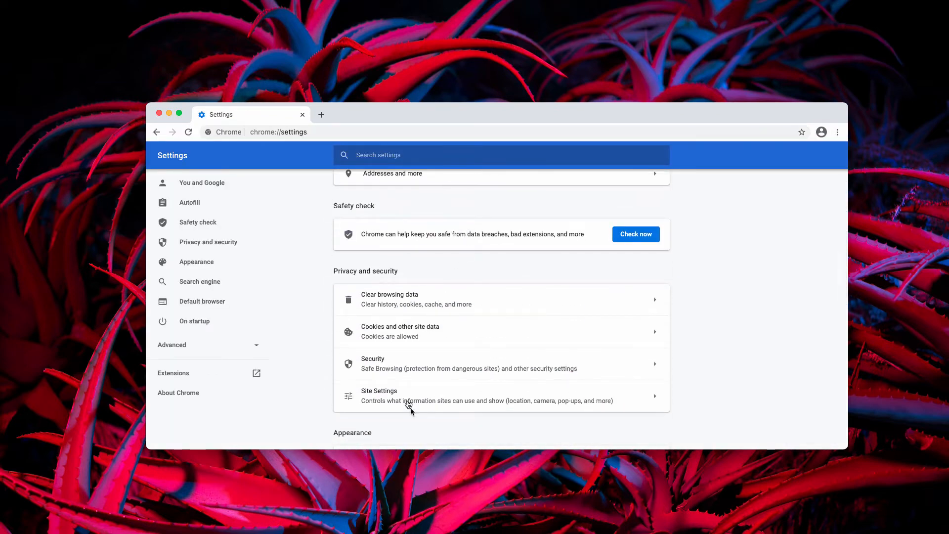
# - Show Site Settings' Notifications list where gnsuh.eriodordedl.biz is allowed
pyautogui.click(378, 396)
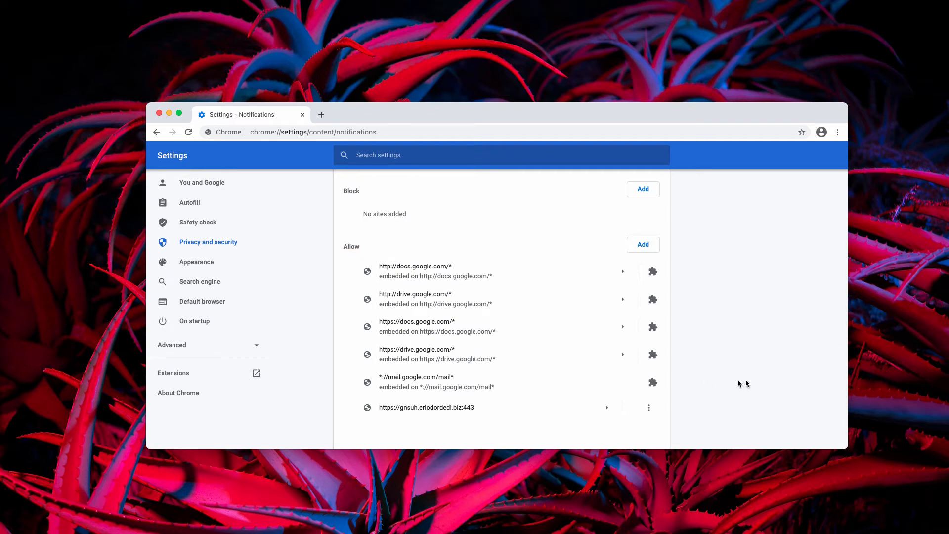
pyautogui.moveTo(640, 425)
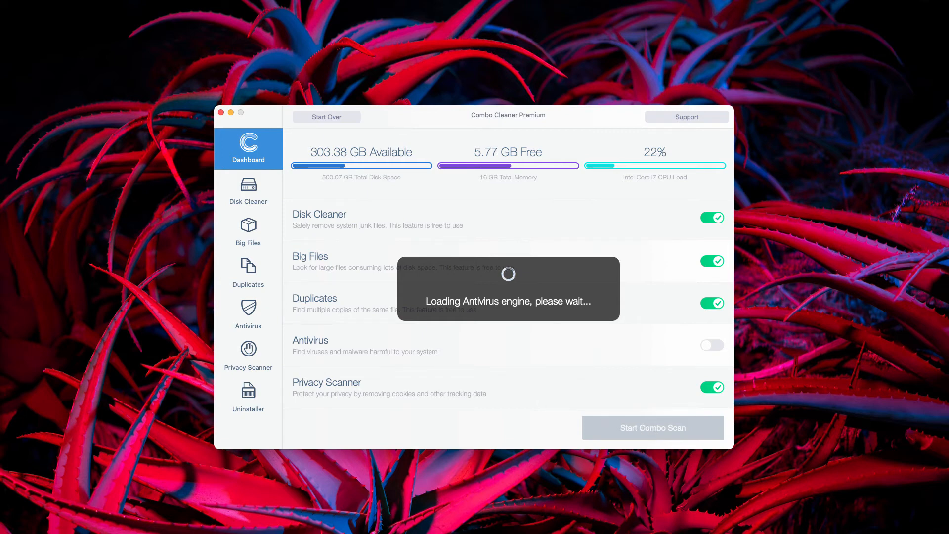
# - Start the Combo Scan from the Dashboard, yielding 31 antivirus threats
pyautogui.click(653, 427)
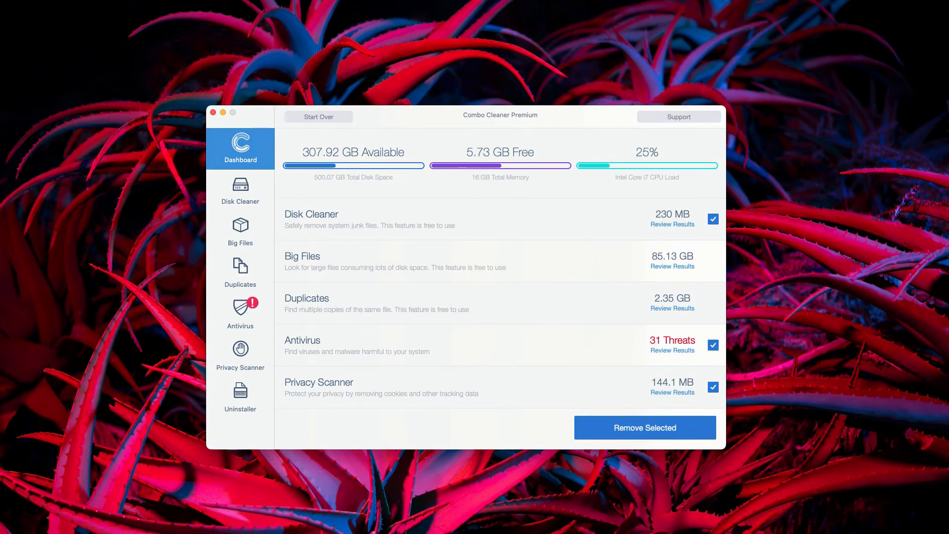
pyautogui.moveTo(401, 339)
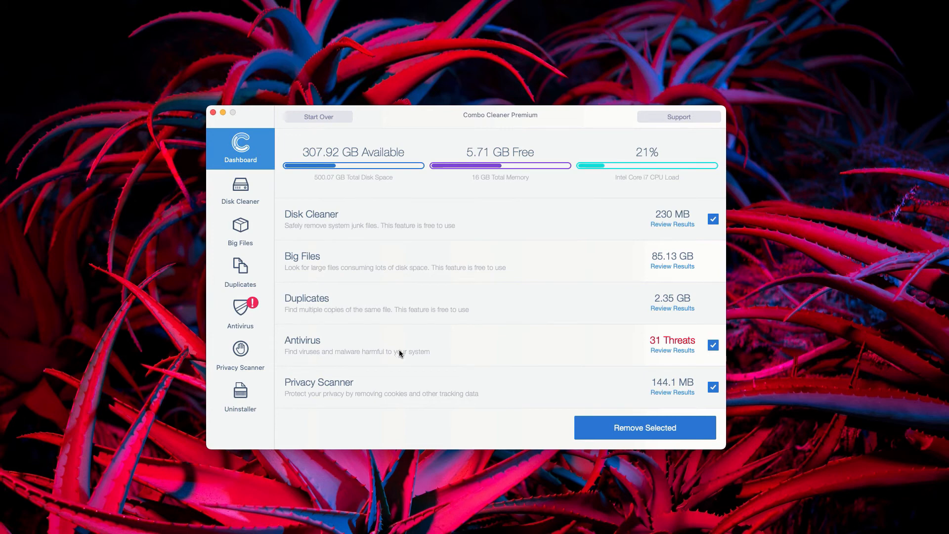
pyautogui.moveTo(629, 348)
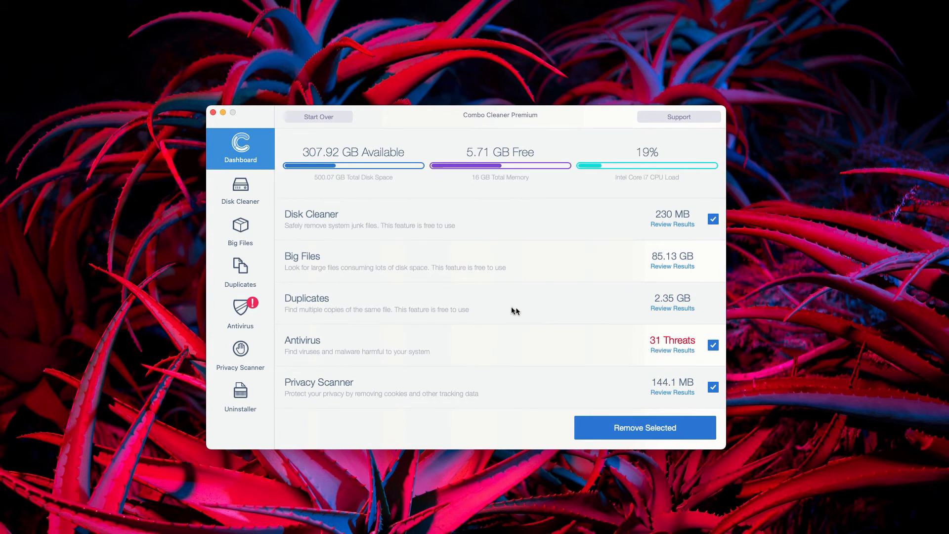
pyautogui.moveTo(306, 345)
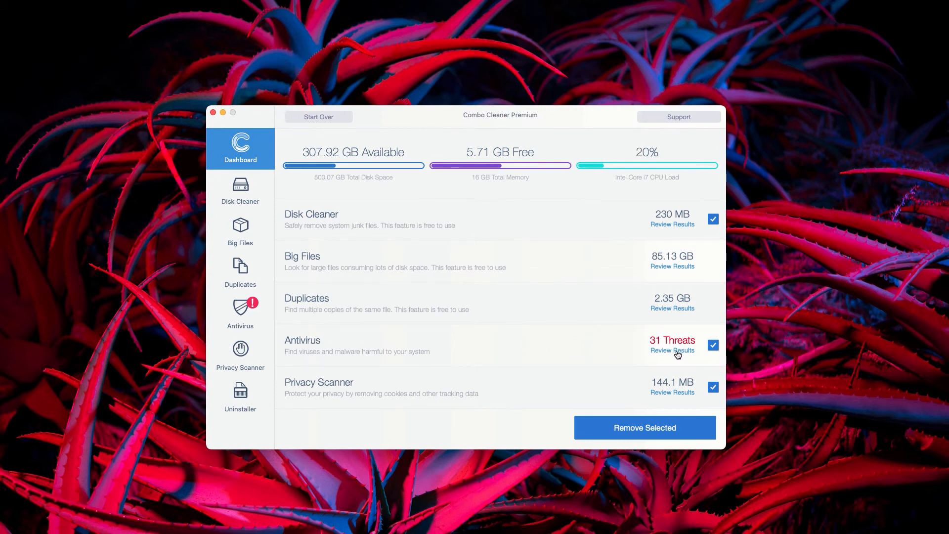
# - Review the antivirus results listing the 31 infected adware files
pyautogui.click(672, 350)
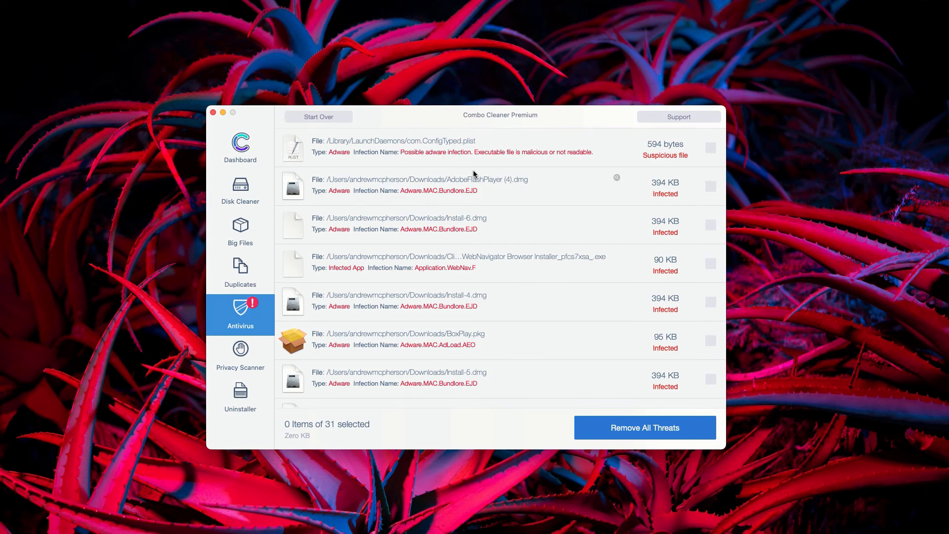
pyautogui.scroll(-3)
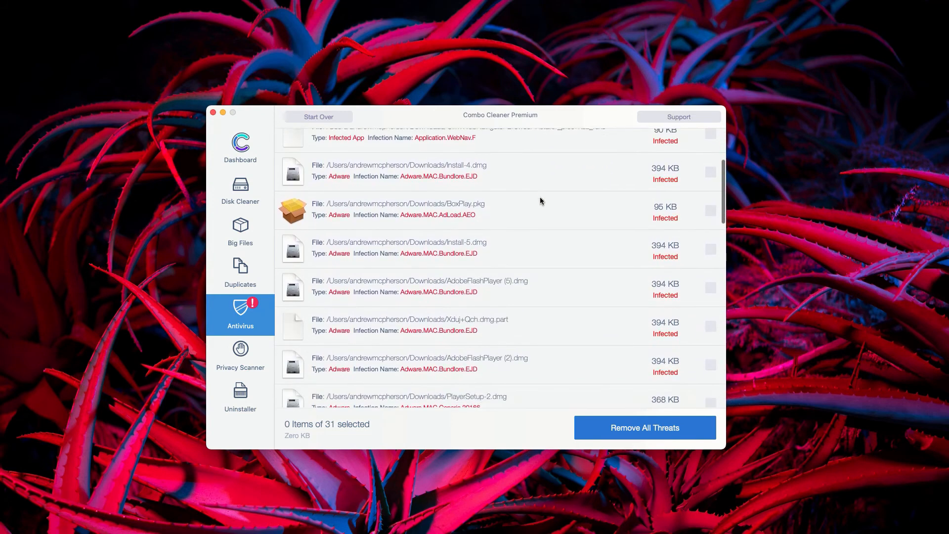
pyautogui.scroll(-3)
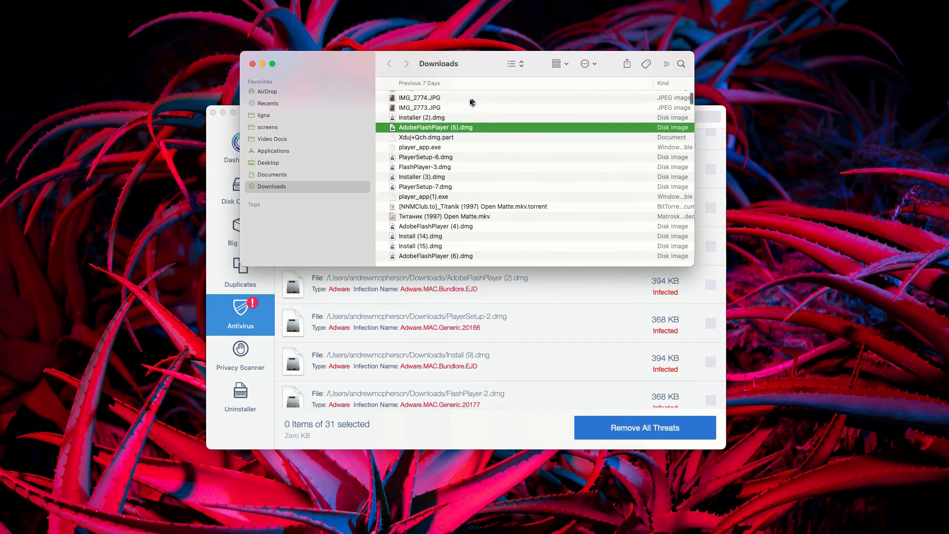
# - Bring up the context menu for AdobeFlashPlayer (5).dmg in Downloads
pyautogui.scroll(-3)
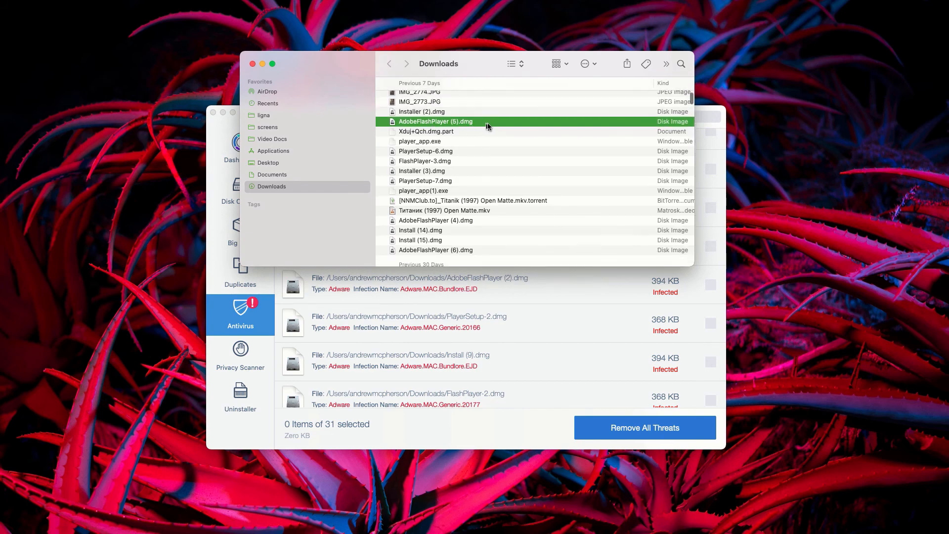
pyautogui.rightClick(435, 121)
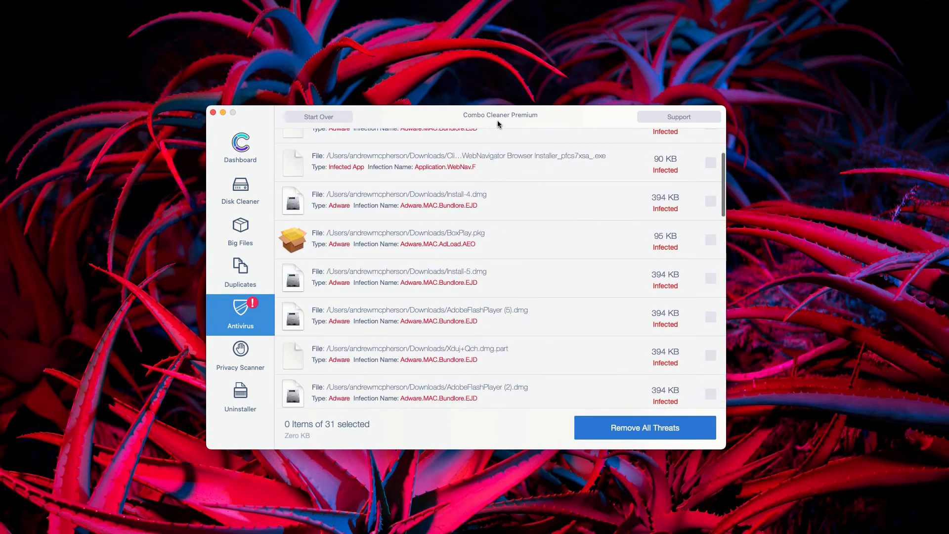
pyautogui.scroll(-3)
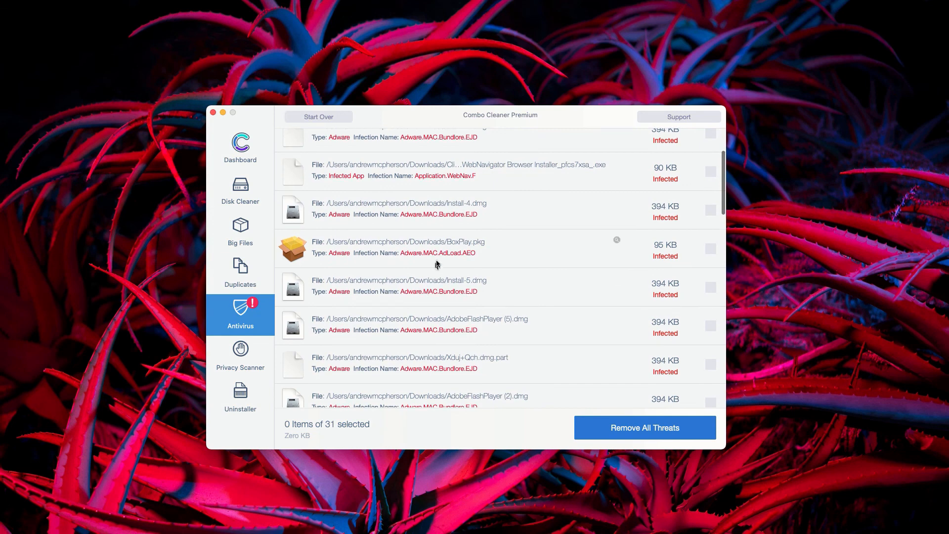
pyautogui.scroll(-3)
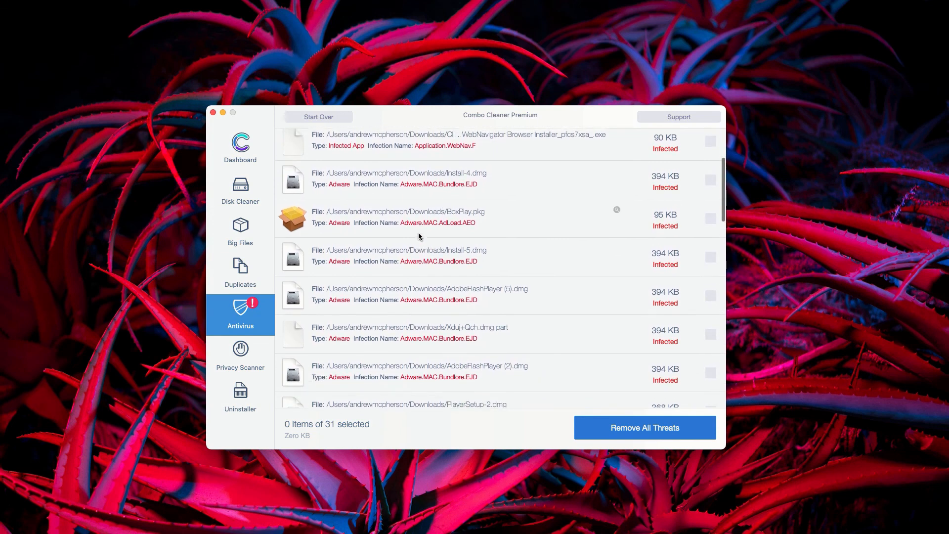